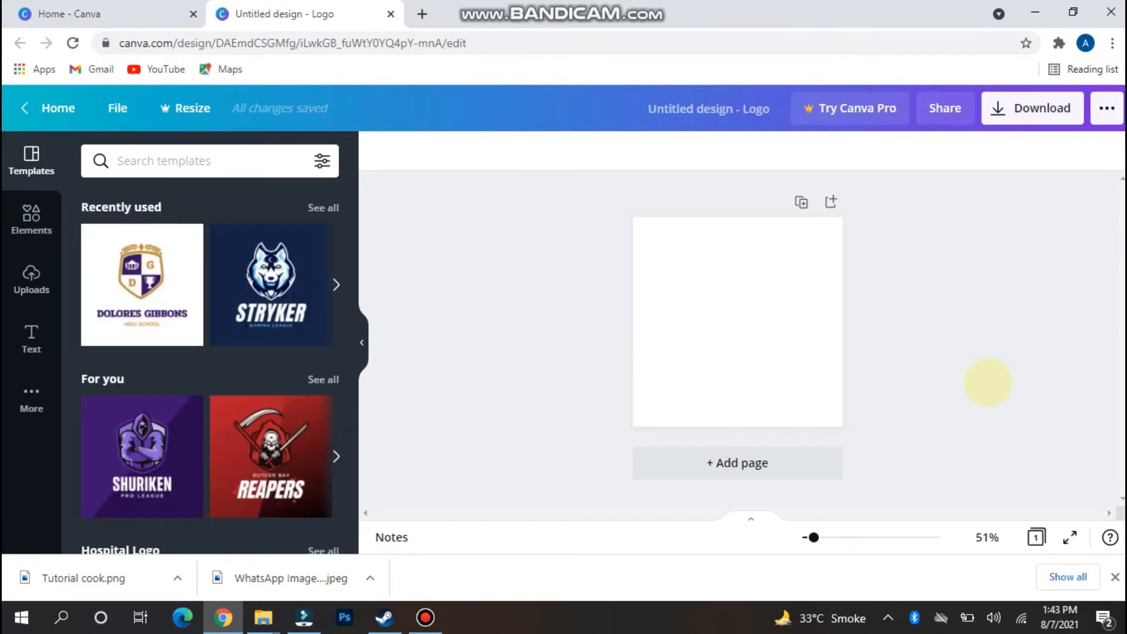
Search logo templates for 'CIRCLE' and choose the maroon template with the white circle.
left_click(188, 161)
type("cooking")
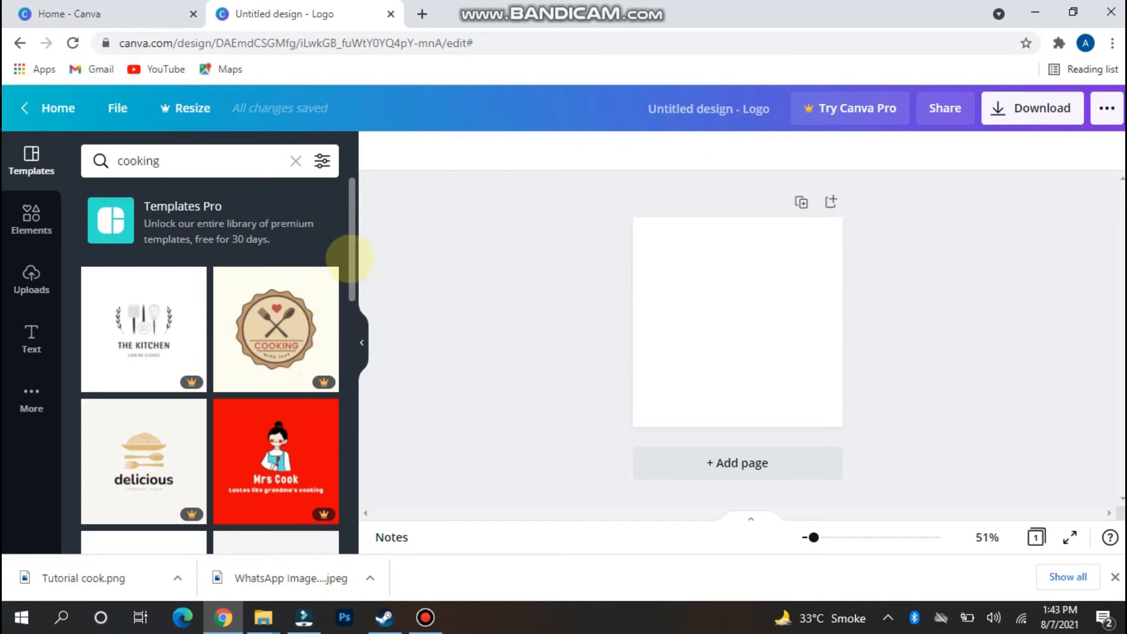
scroll("down", 3)
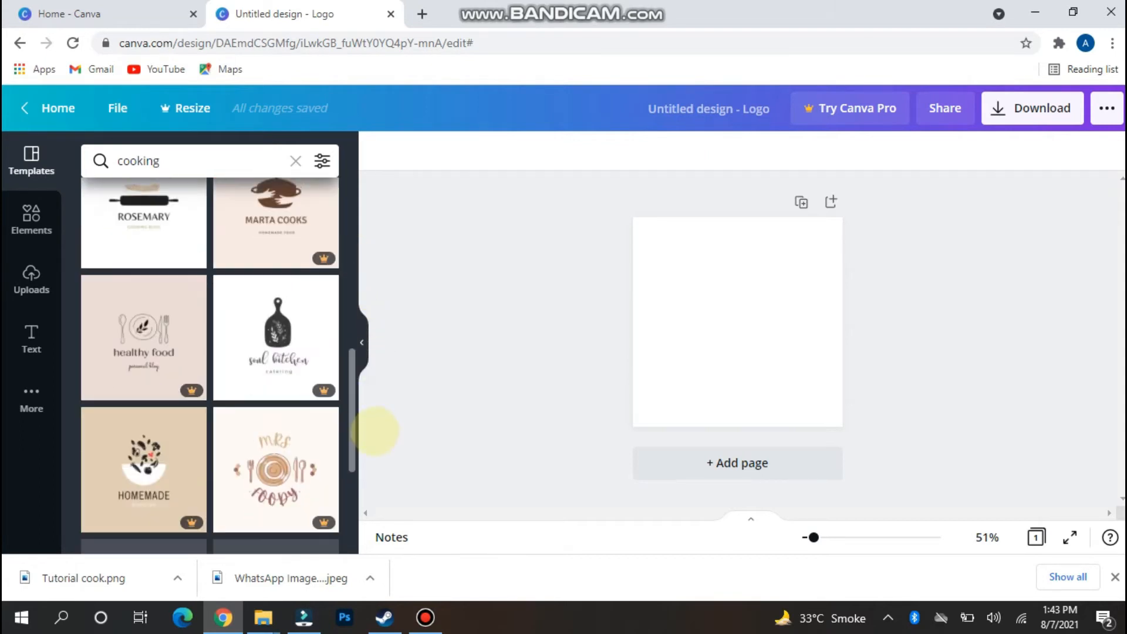
scroll("down", 3)
type("c")
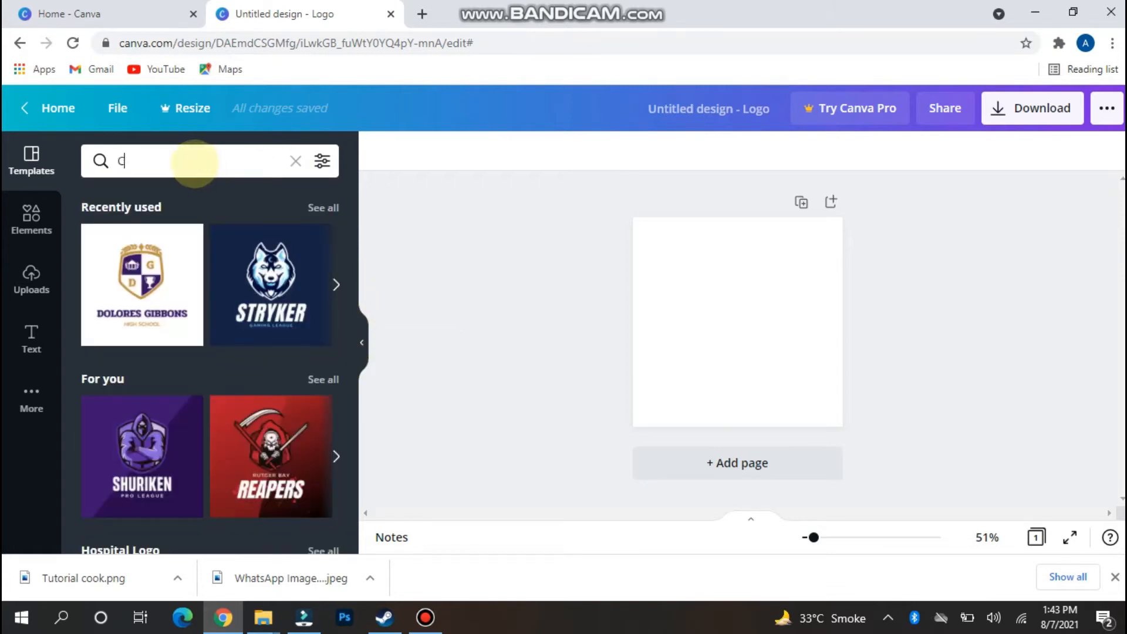
type("RI")
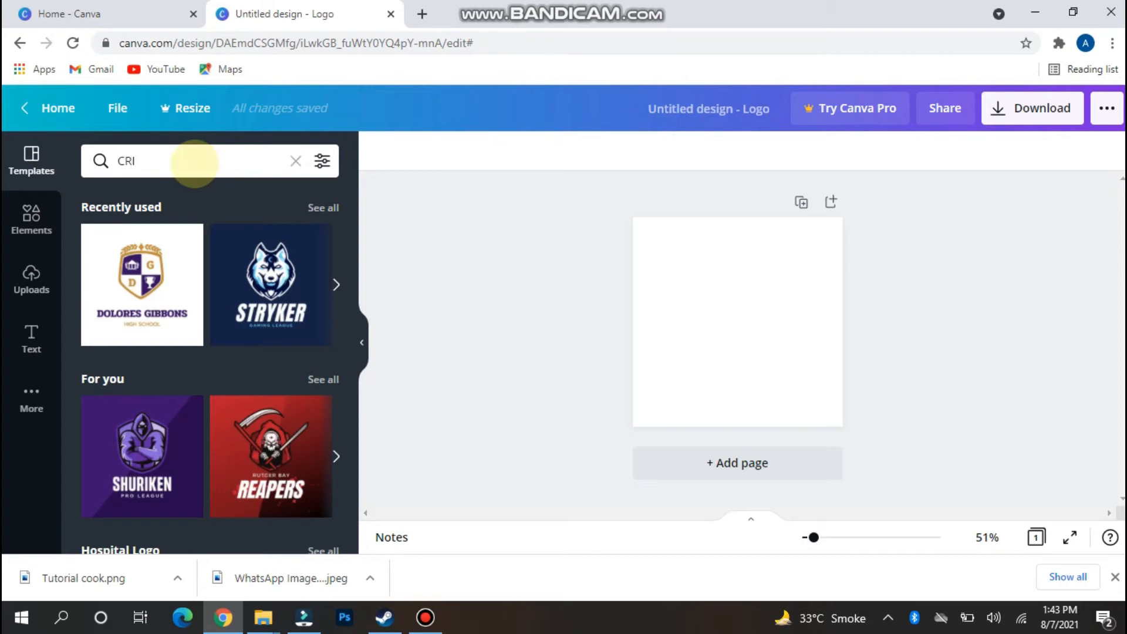
type("CIRCLE CARS")
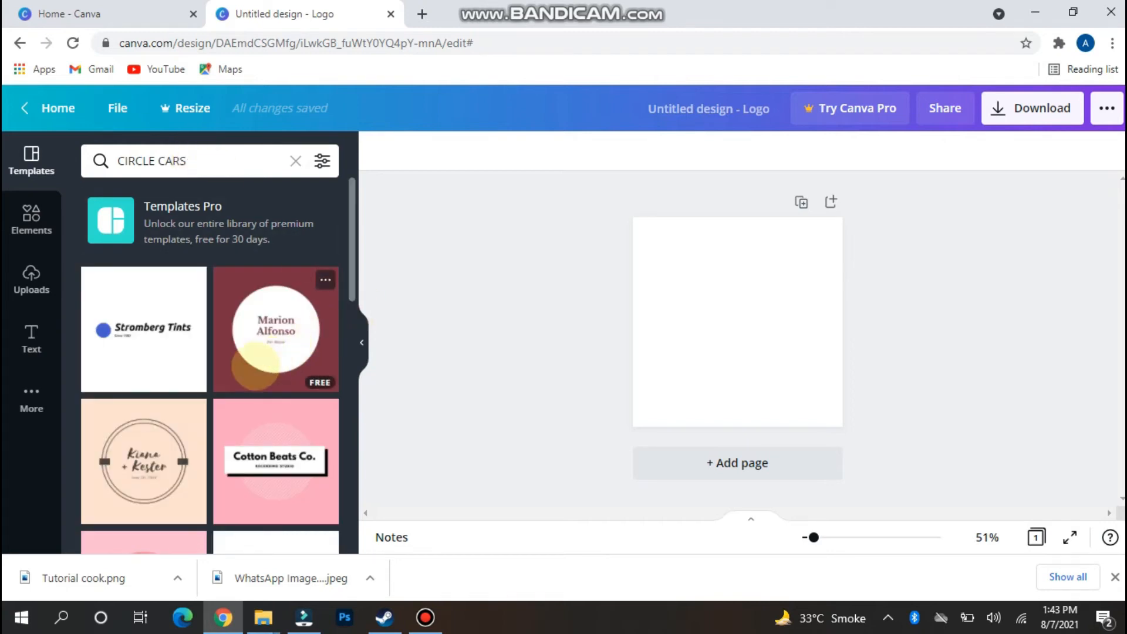
left_click(275, 329)
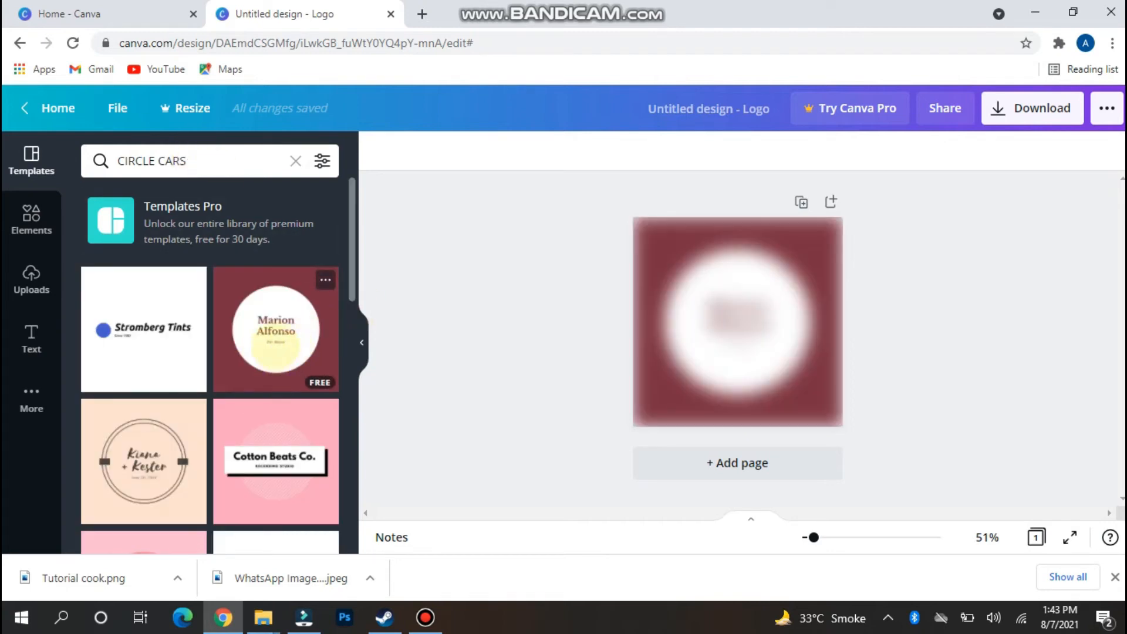
Retype the template's title as TOYOTA and its subtitle as CARS.
left_click(275, 328)
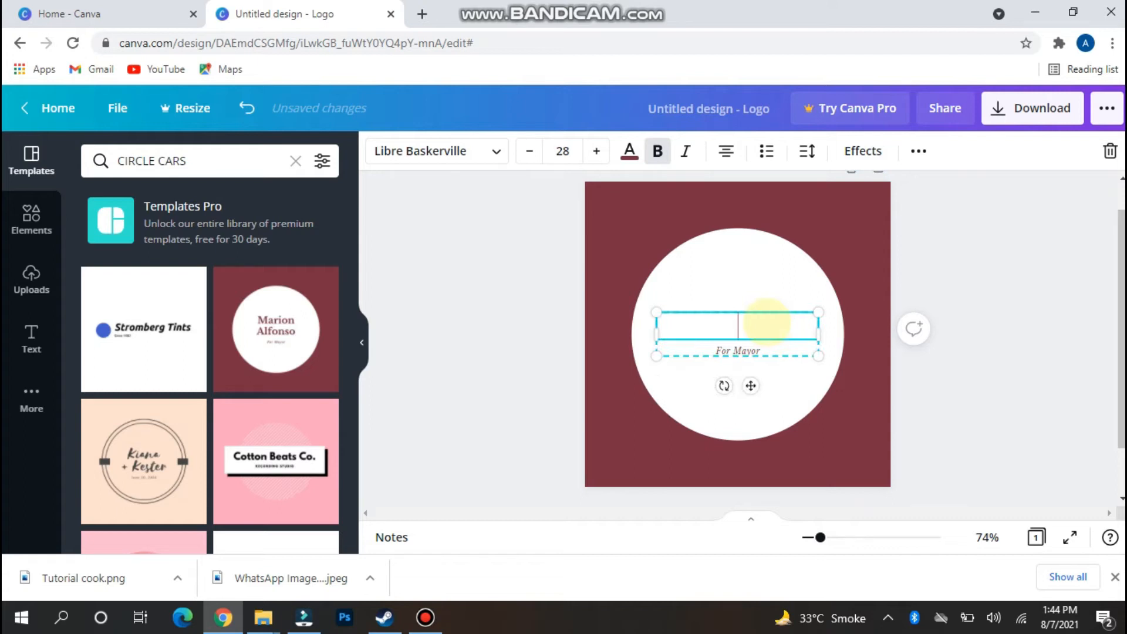
type("t")
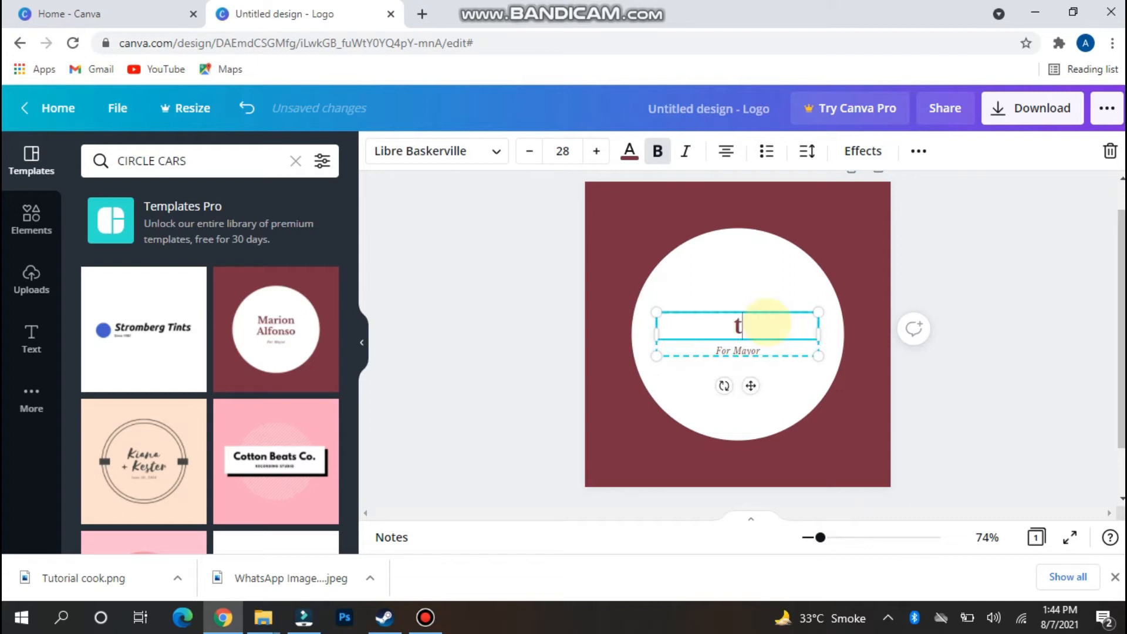
type("OYOTA")
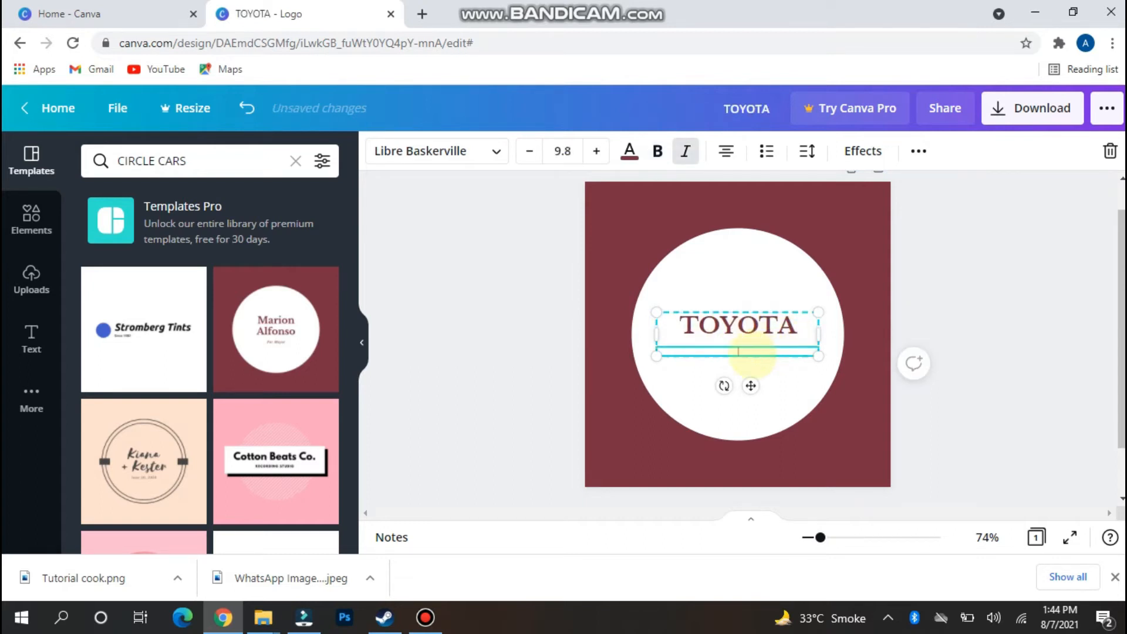
type("CARS")
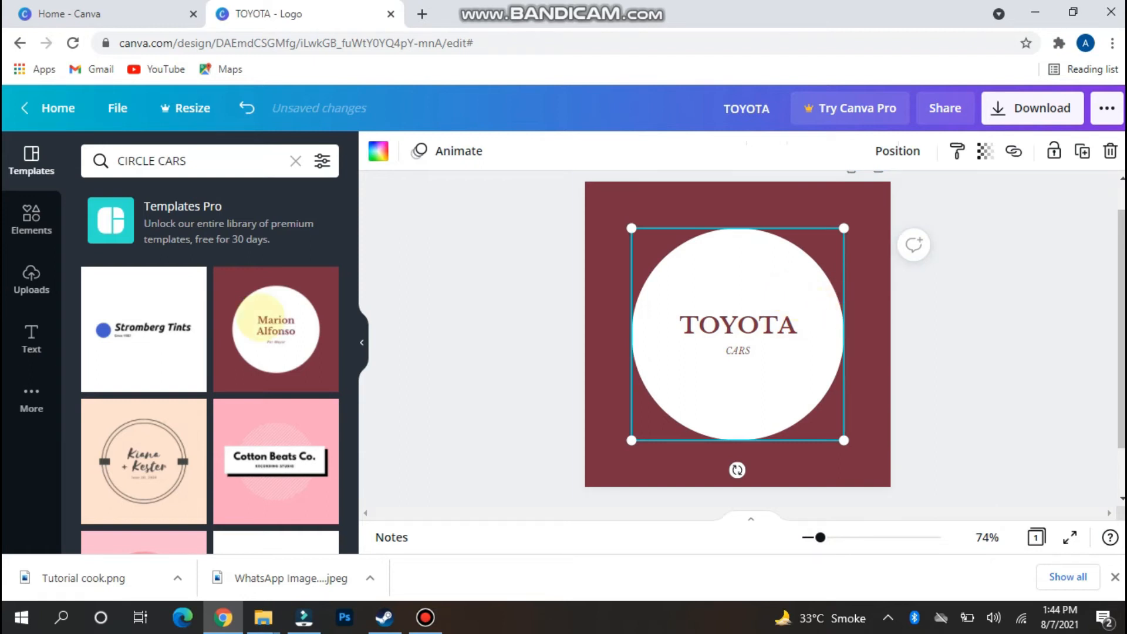
Search Elements for 'Car keys' and send the white circle to the back.
left_click(30, 218)
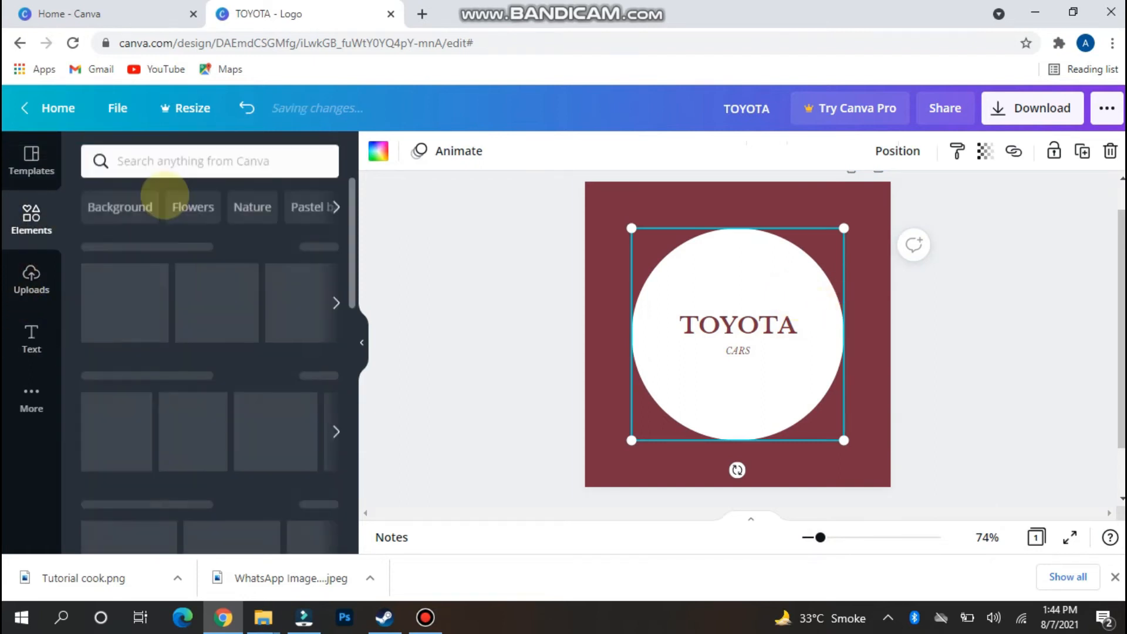
type("CAR")
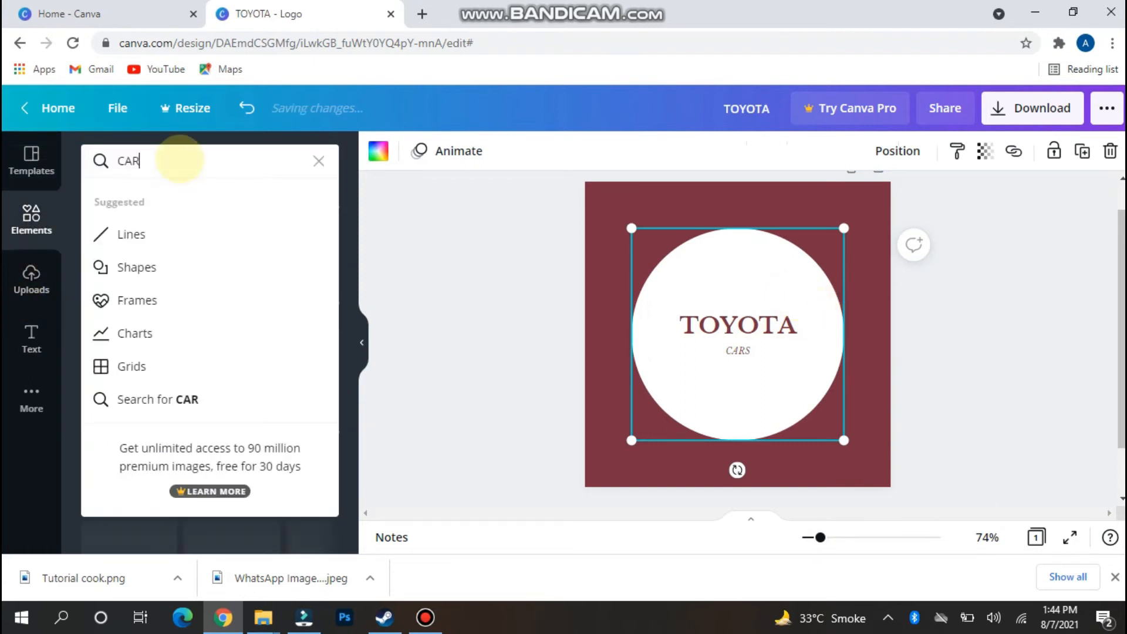
type("Car keys")
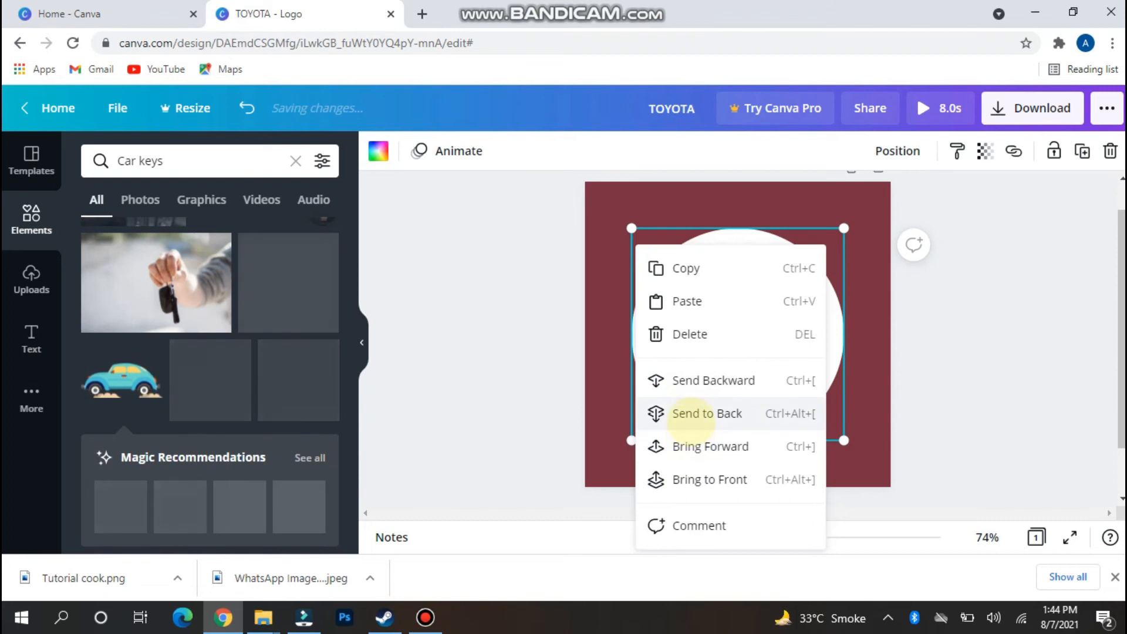
left_click(707, 413)
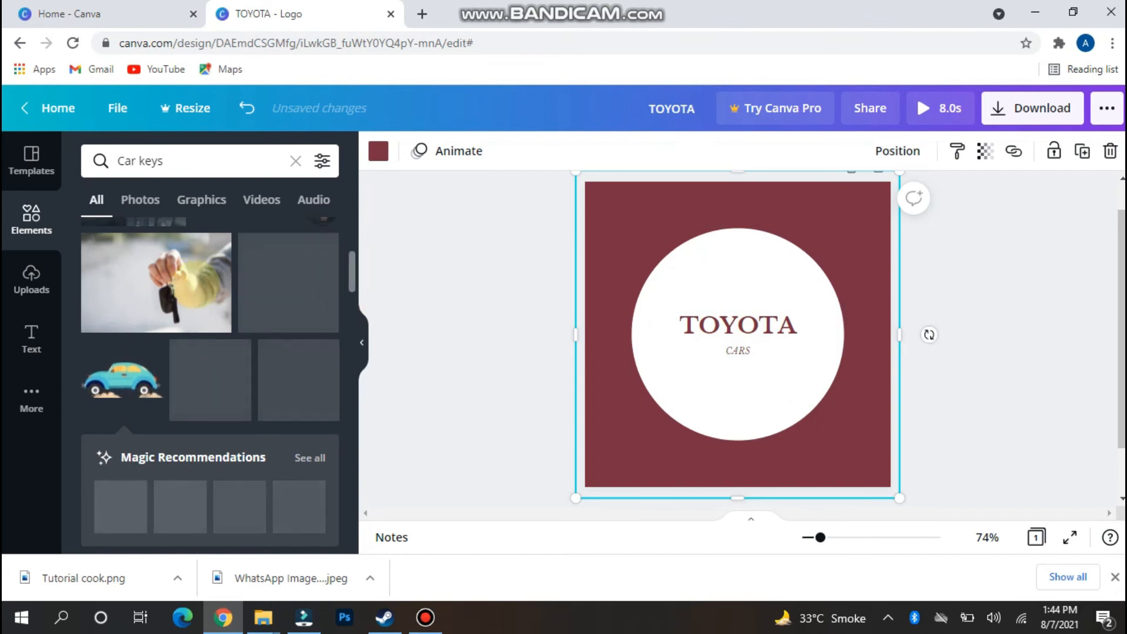
Insert the car-and-key-fob graphic over the white circle and bring up its layer options.
scroll("down", 3)
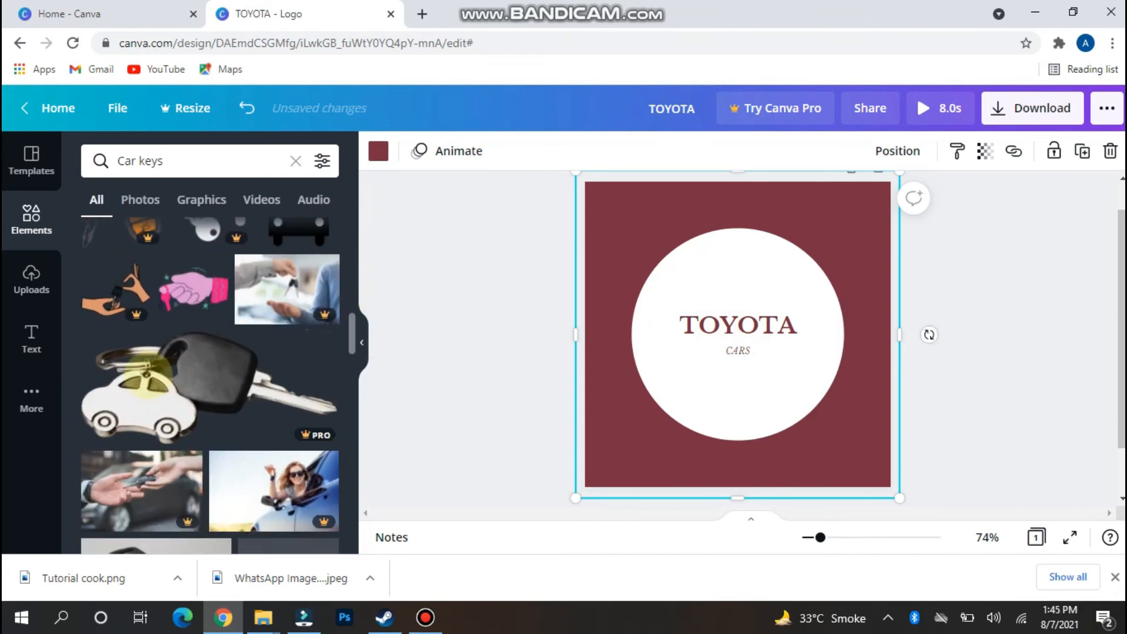
left_click(740, 324)
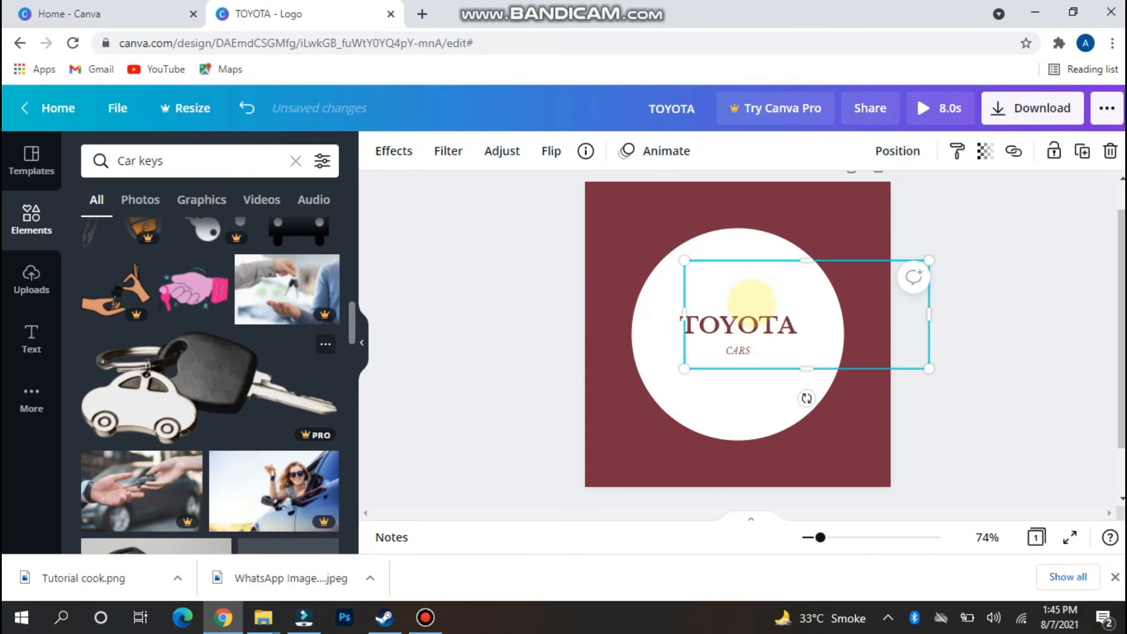
right_click(765, 320)
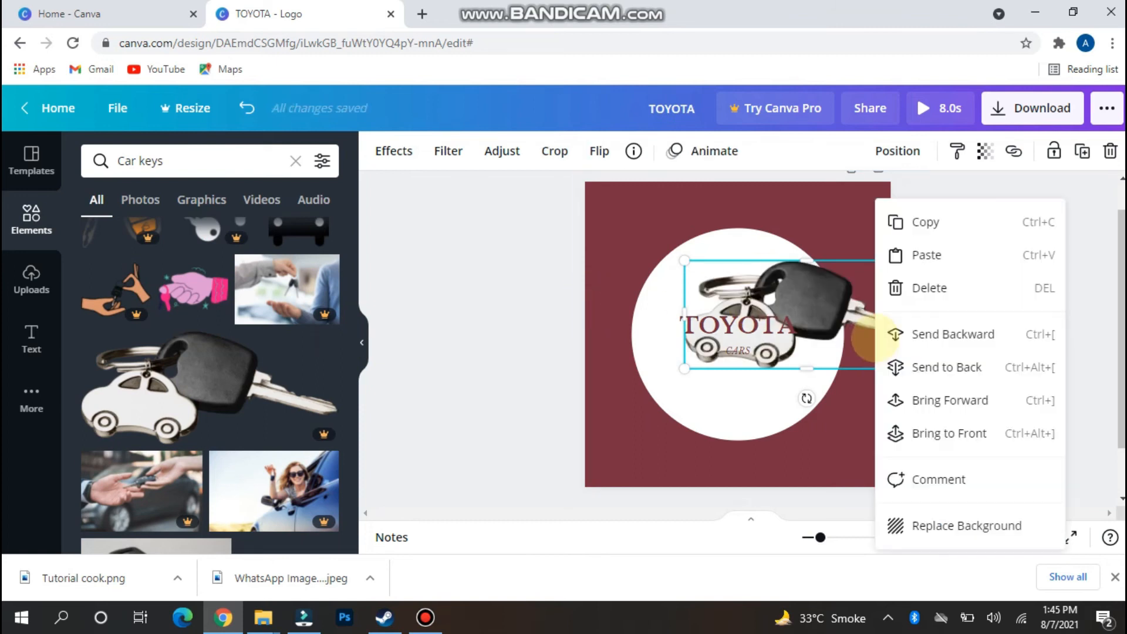